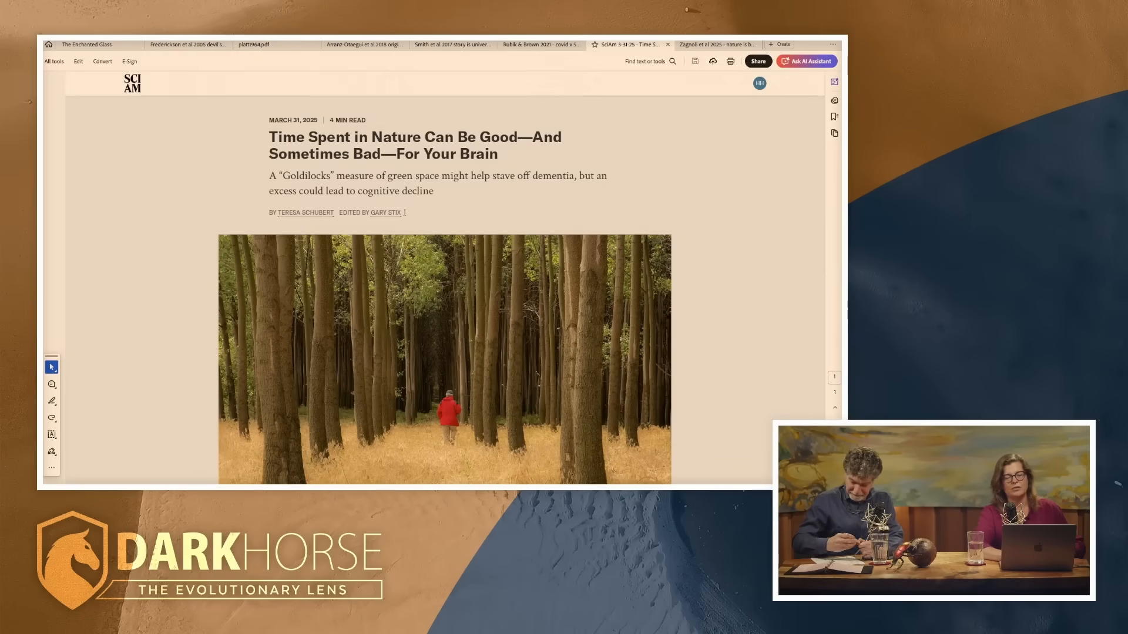
Scroll the Scientific American article past the forest photo to the walks-in-the-park paragraph.
scroll("down", 3)
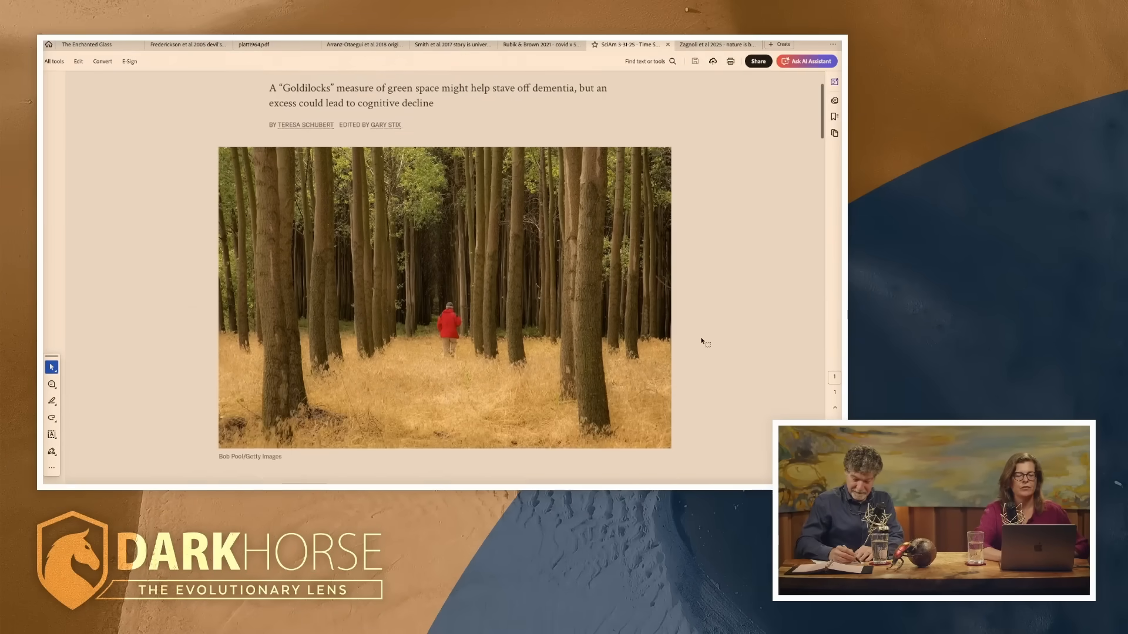
scroll("down", 3)
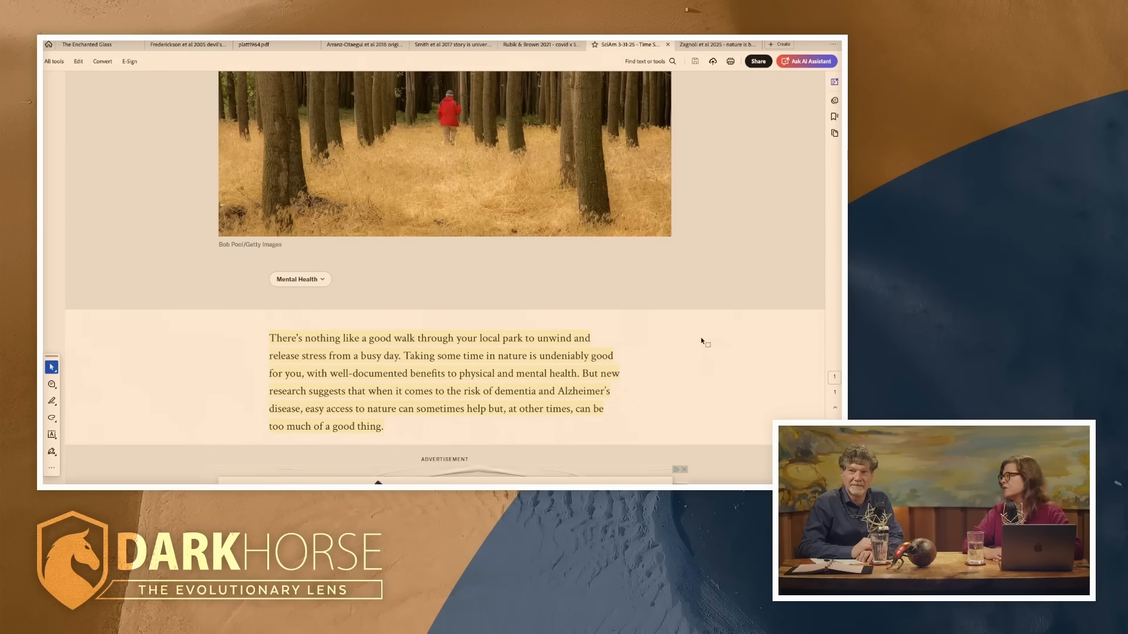
Scroll down to the paragraph on Zagnoli's 2022 U-shaped green-space and dementia finding.
scroll("down", 3)
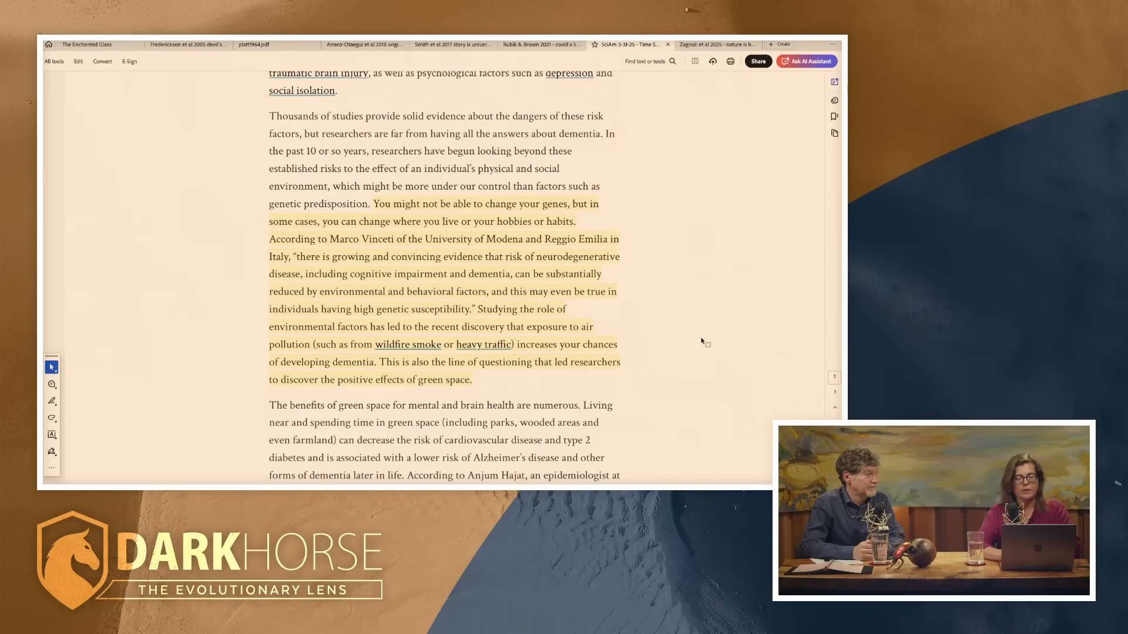
scroll("down", 3)
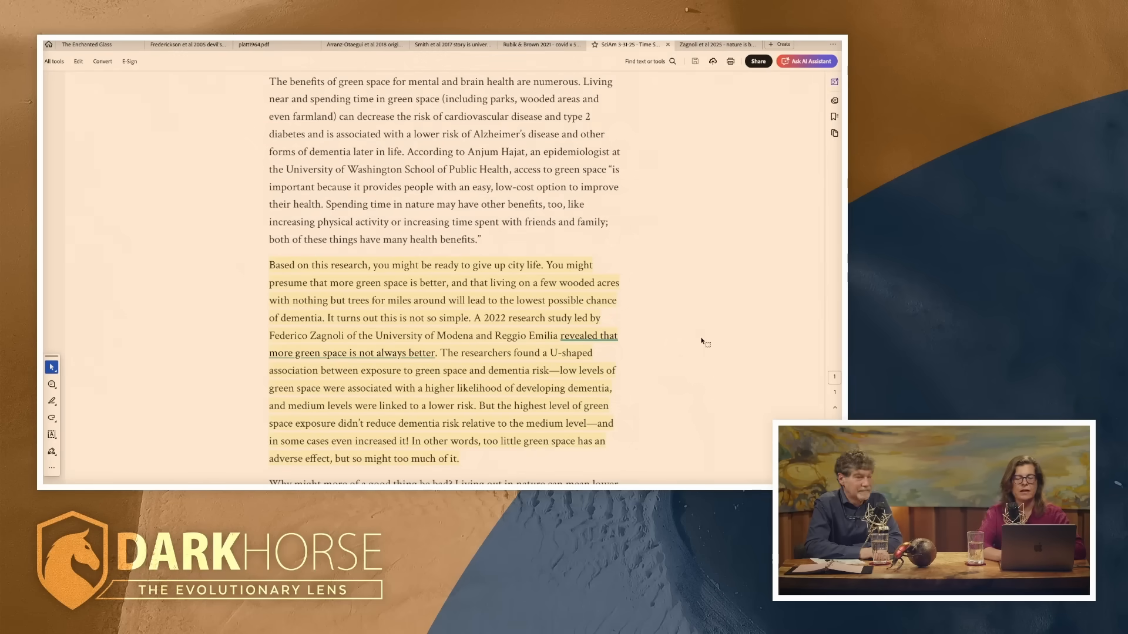
Scroll to the closing paragraph on balancing green space, density and access to services.
scroll("down", 3)
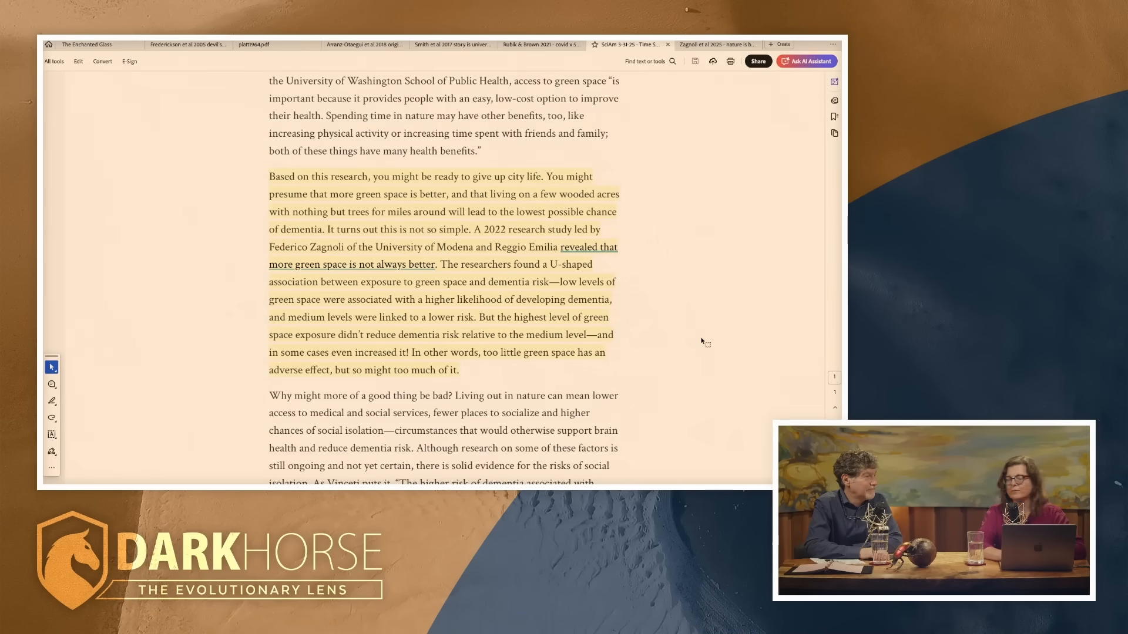
scroll("down", 3)
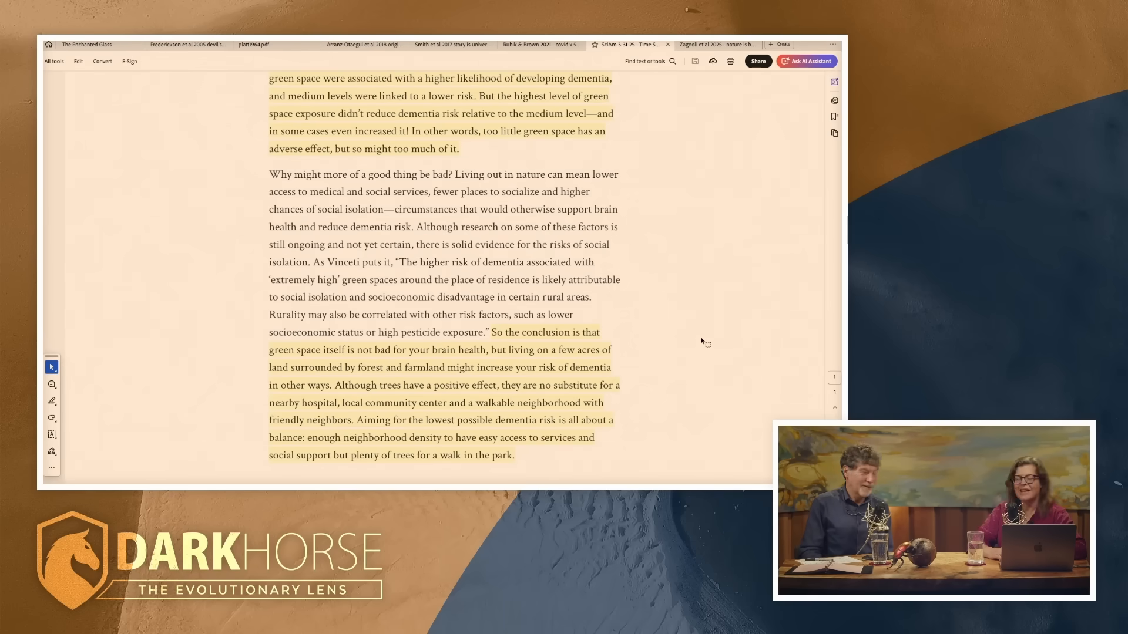
Switch to the Zagnoli et al. 2022 PDF tab to show its abstract.
left_click(715, 44)
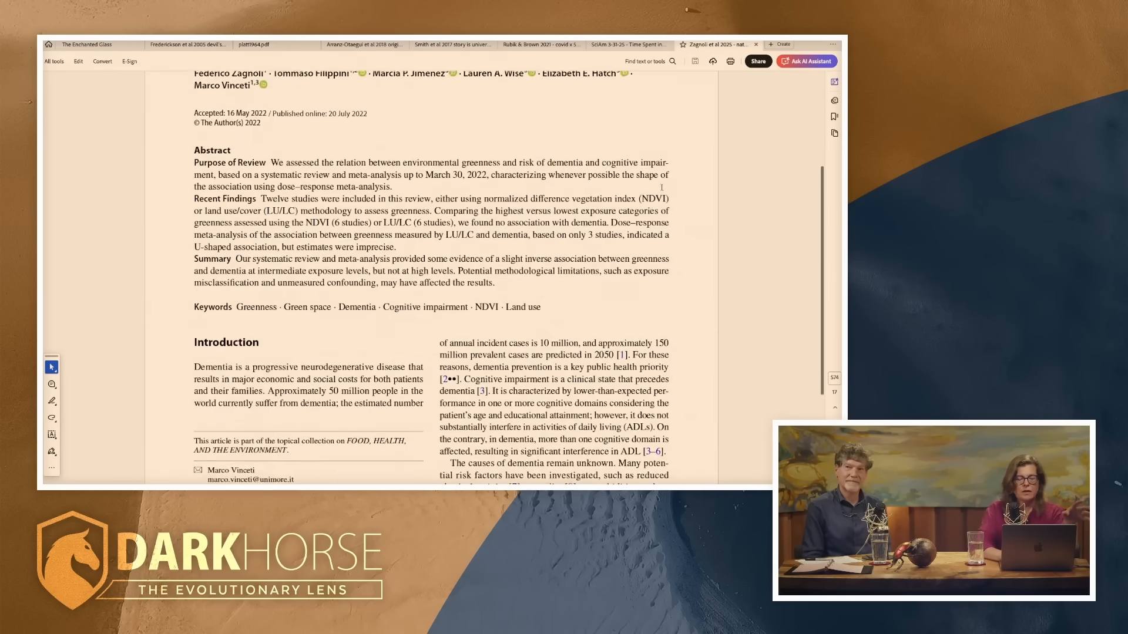
Scroll page 576 through Risk of bias and Data analysis to Study Characteristics.
scroll("down", 3)
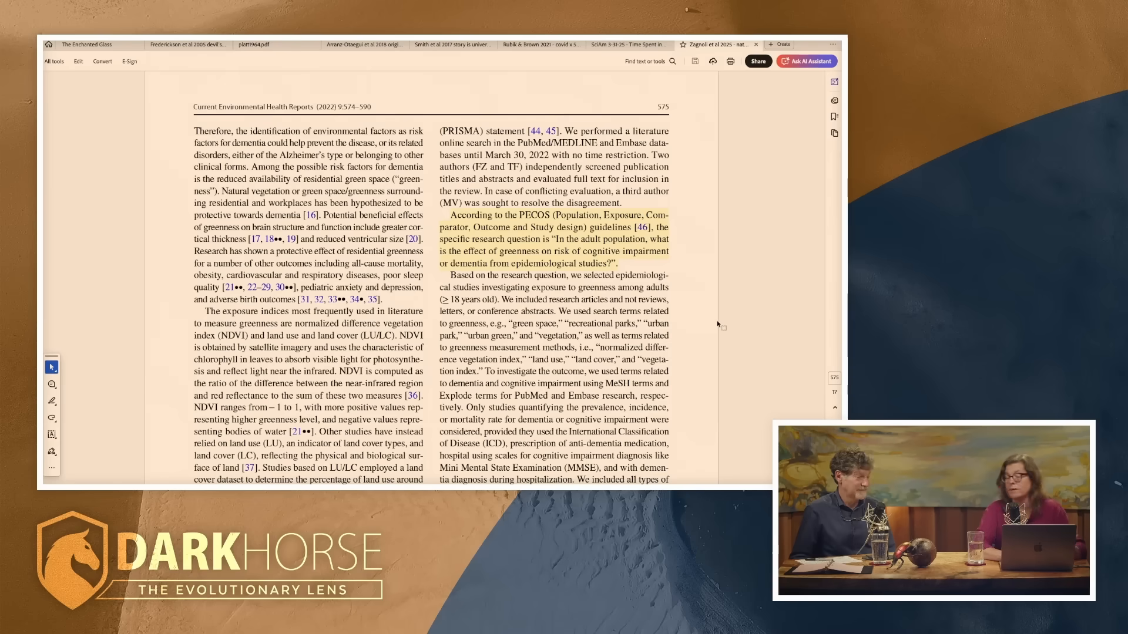
scroll("down", 3)
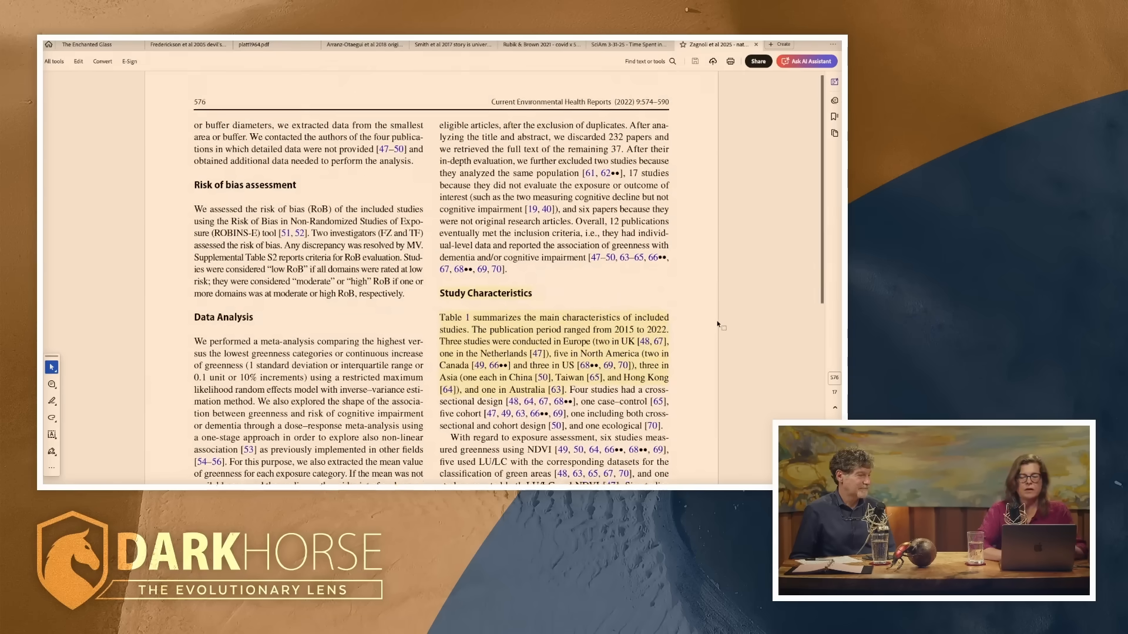
scroll("down", 3)
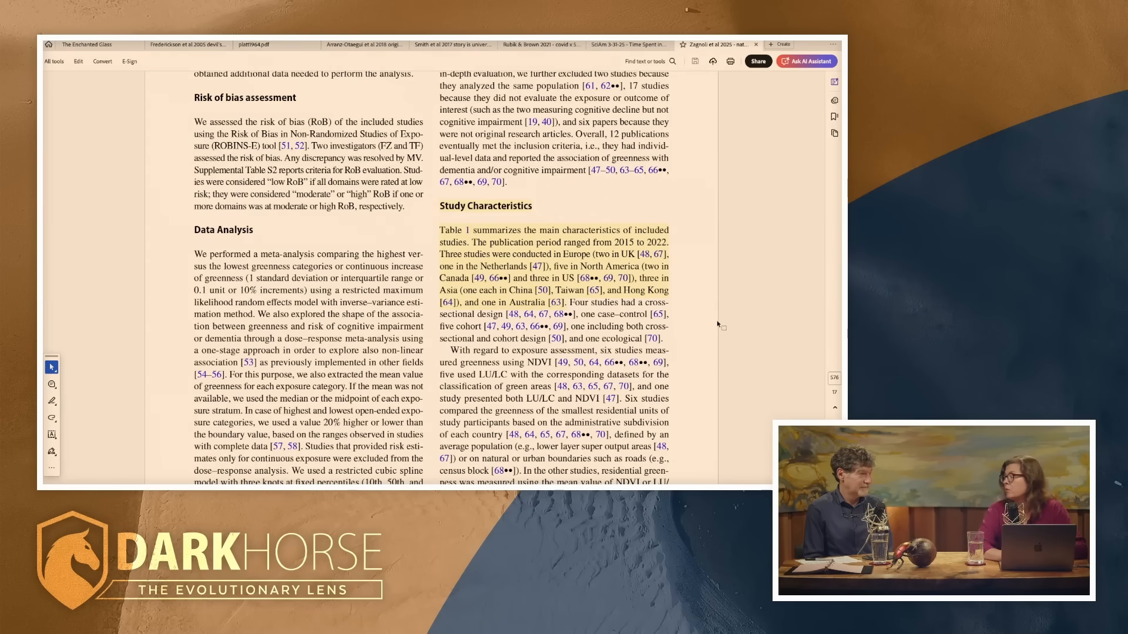
Scroll past Table 1 to page 583's greenness–dementia results and the Discussion heading.
scroll("down", 3)
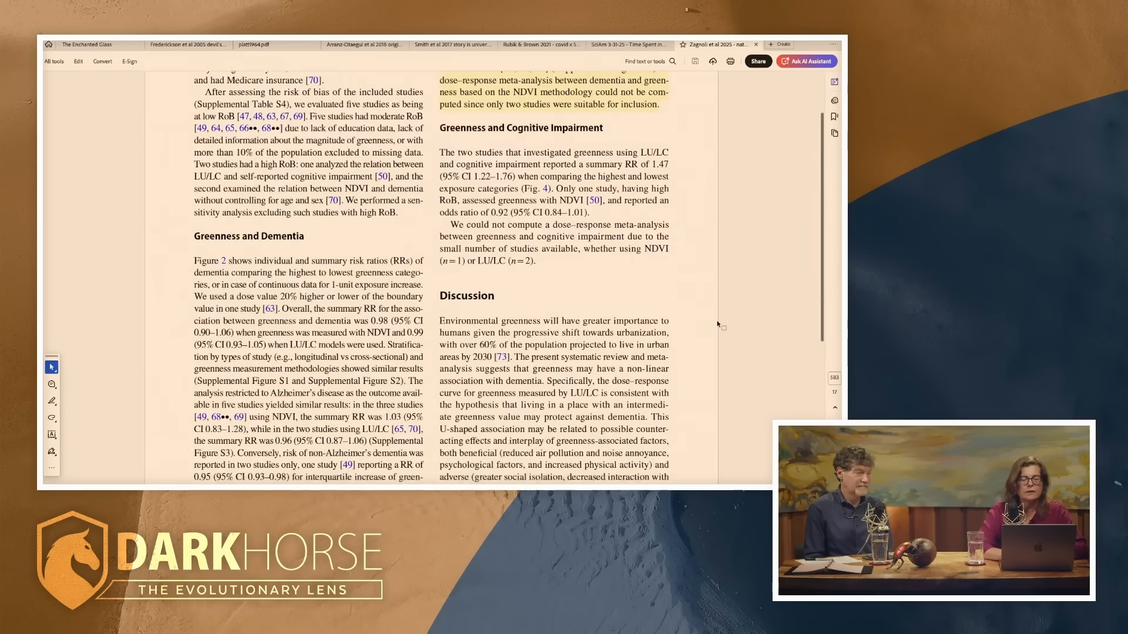
scroll("down", 3)
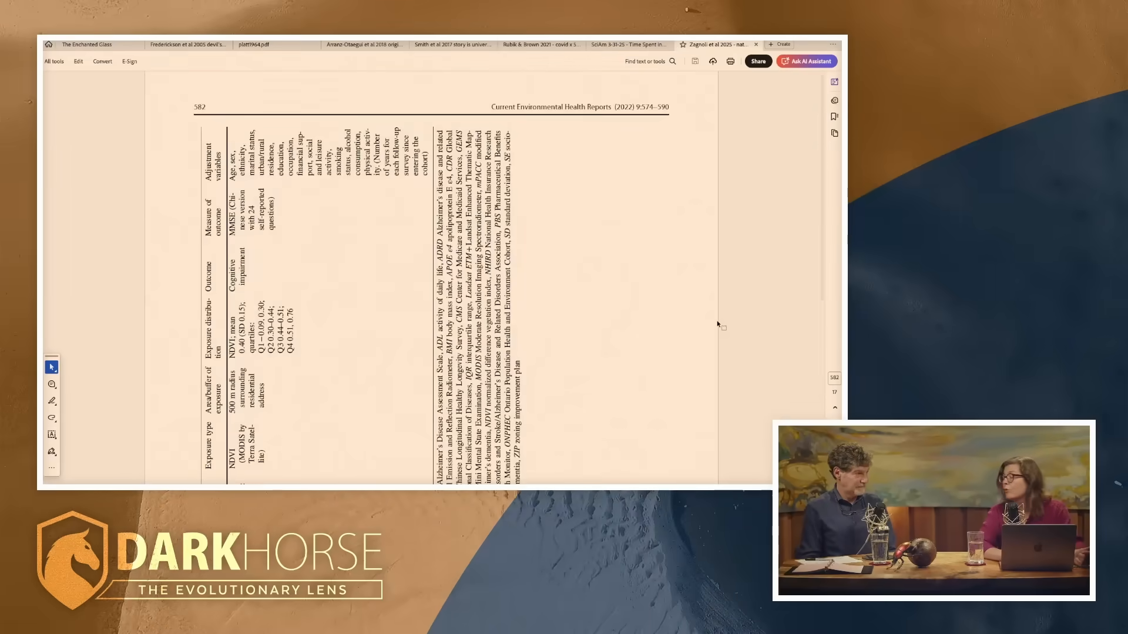
scroll("down", 3)
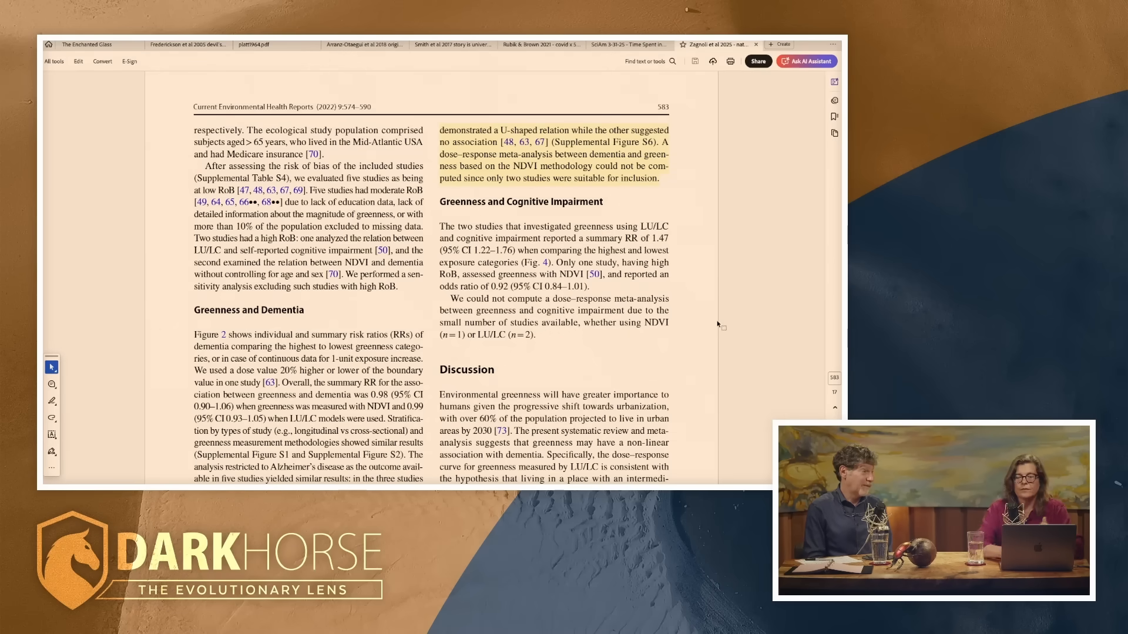
Scroll past Fig. 3's dose-response curve to page 586's Conclusions and References.
scroll("down", 3)
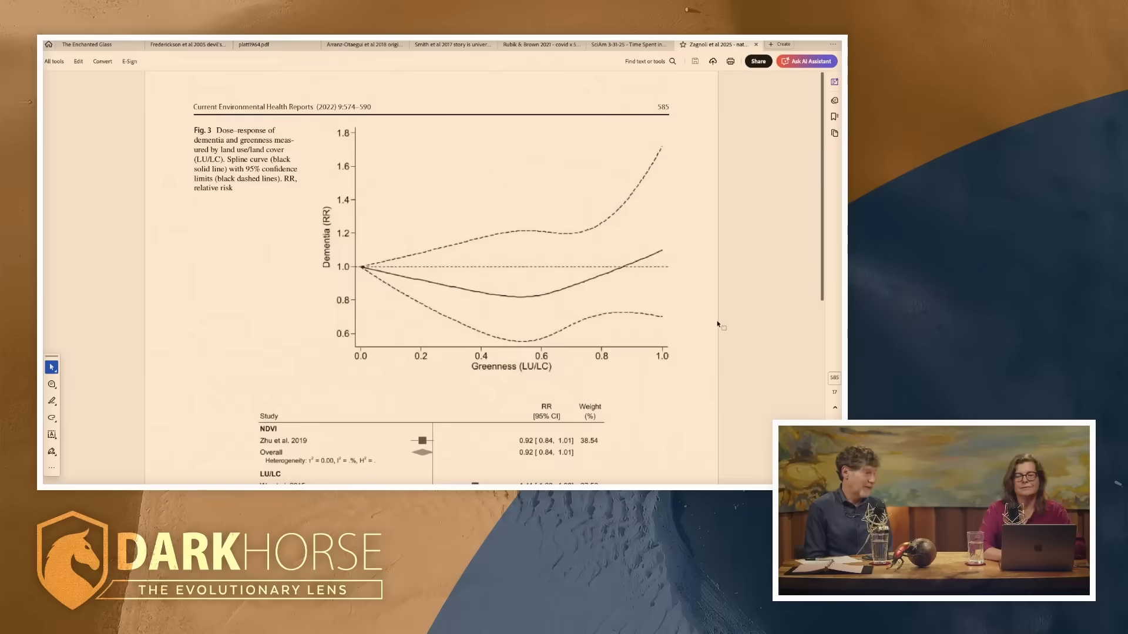
scroll("down", 3)
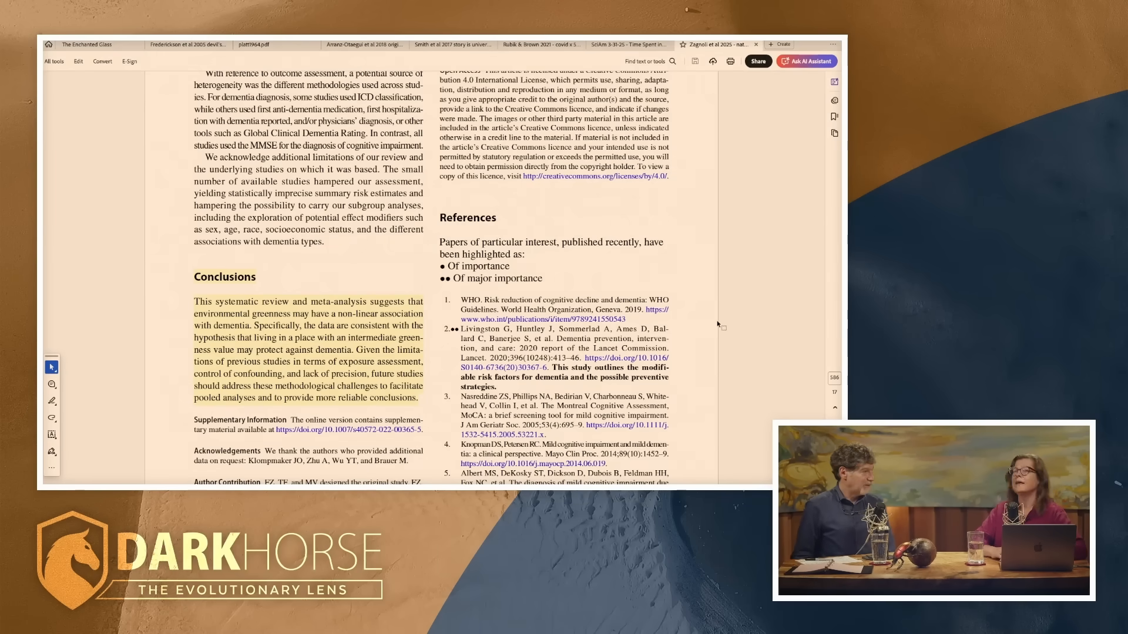
Switch back to the Scientific American article tab.
left_click(629, 45)
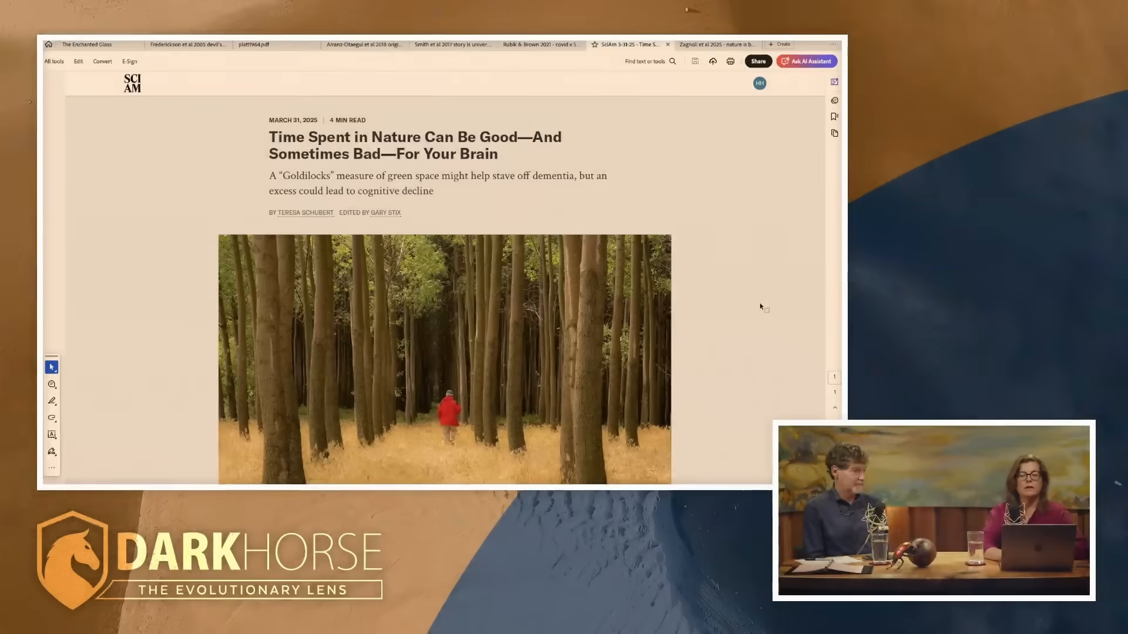